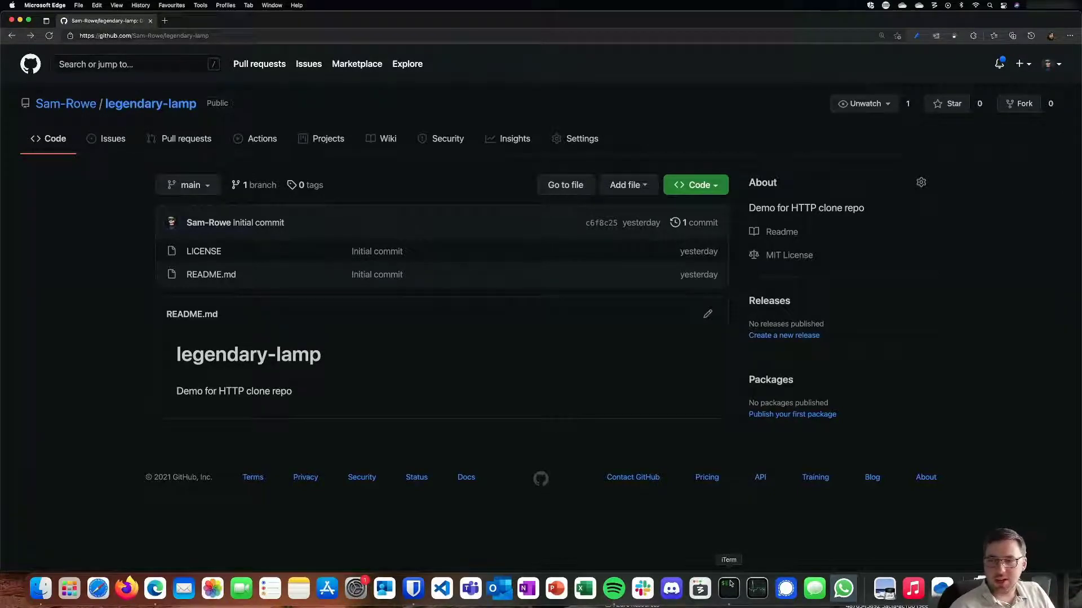
- Run git status and confirm main is clean and up to date with origin
left_click(728, 588)
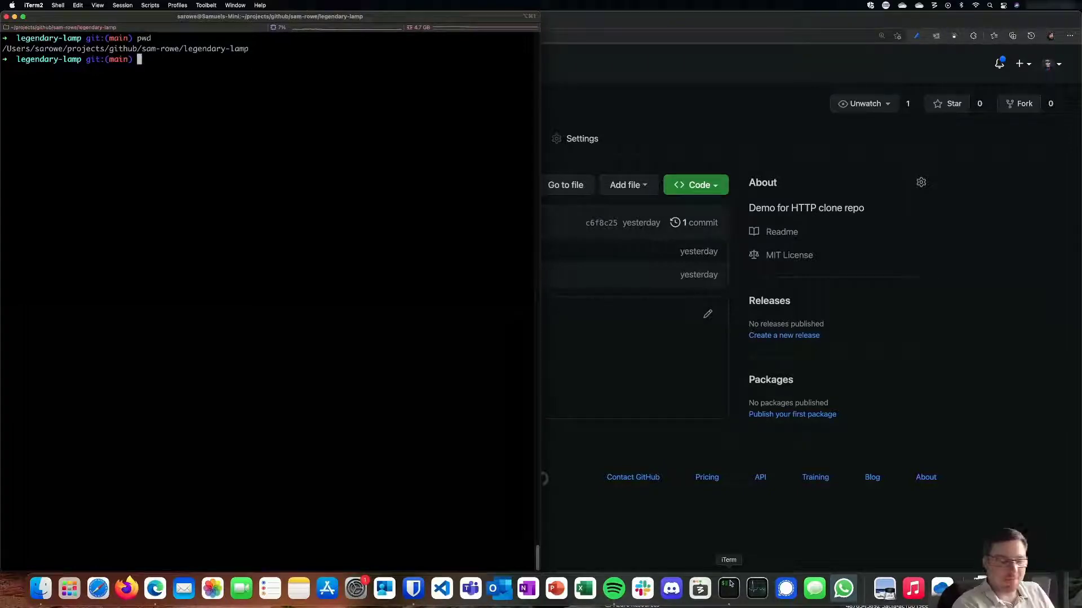
type("git sta")
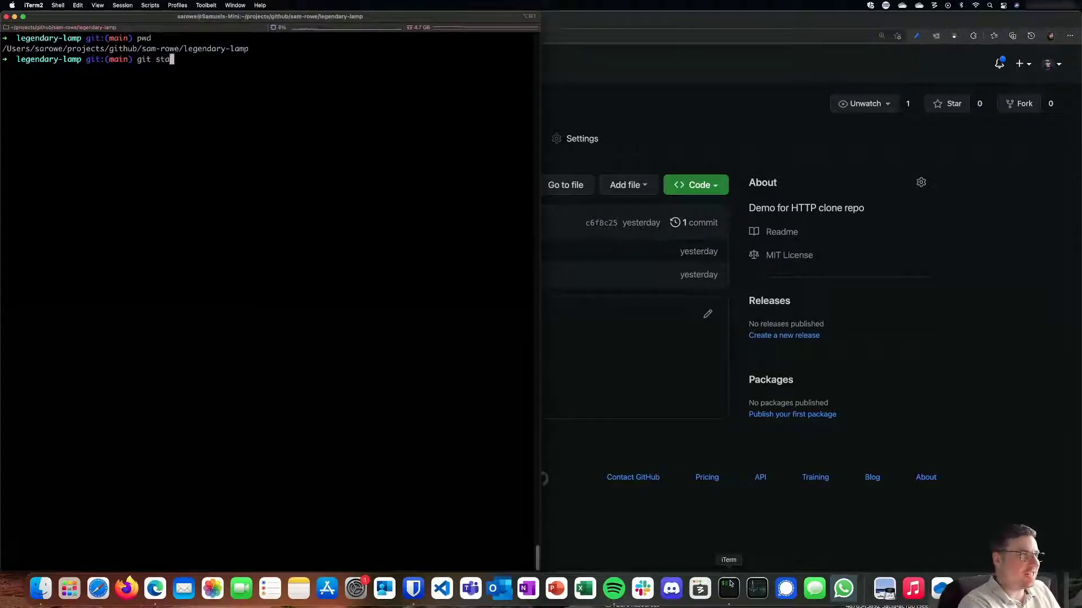
key("Return")
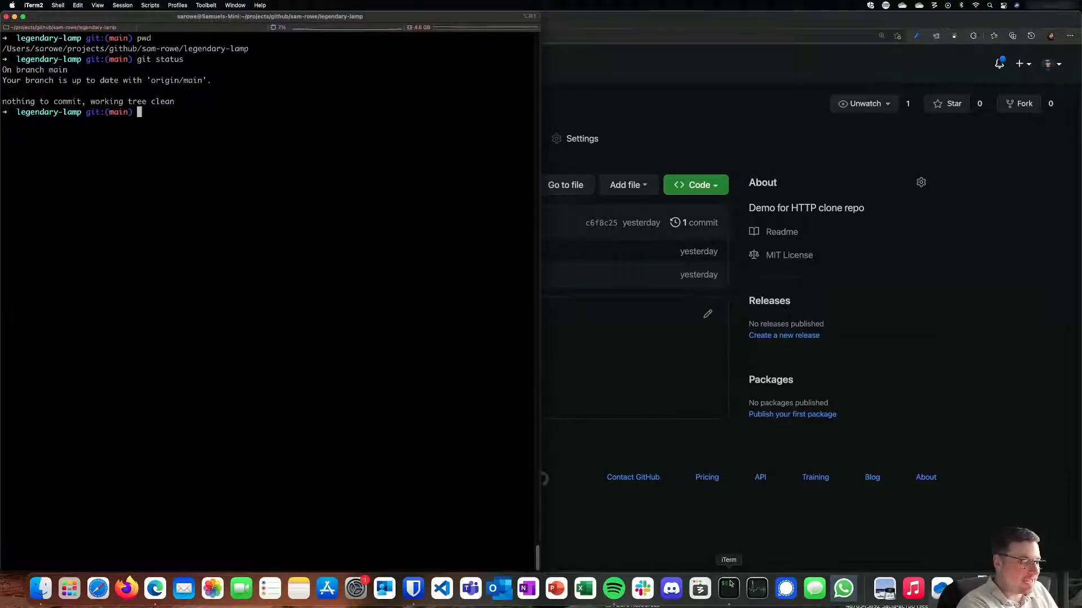
type("nano R")
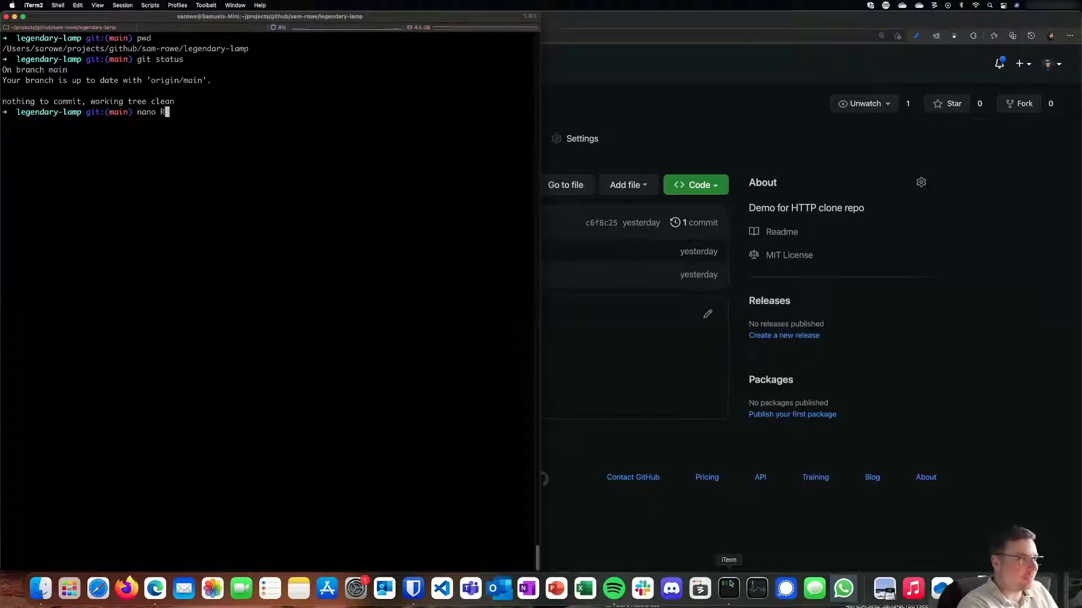
- Add a 'For demo' line to README.md in nano and save it
type("EA")
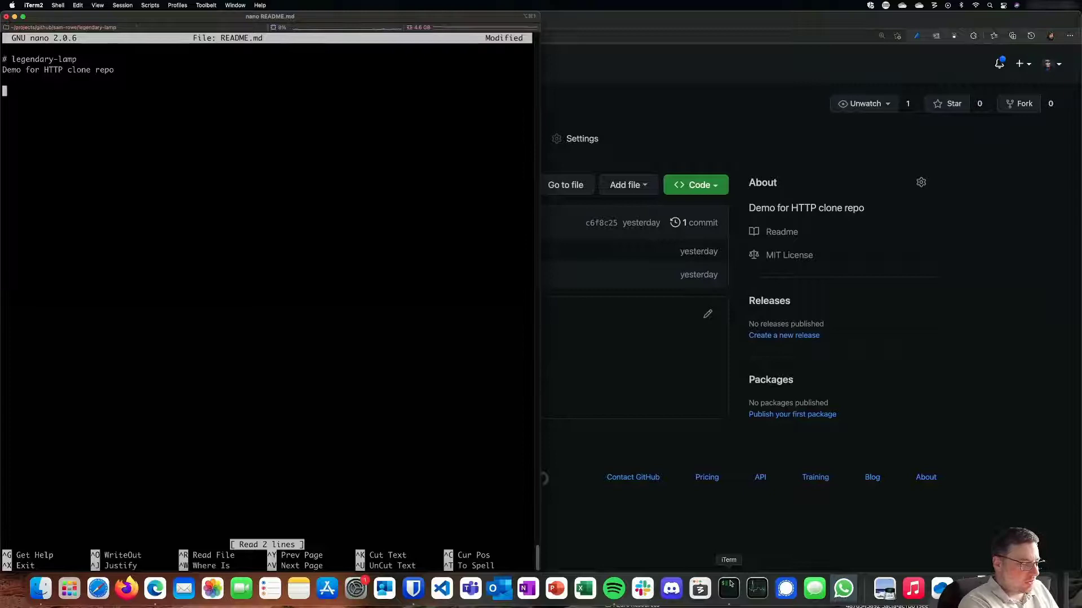
type("For demo add some change to the READ")
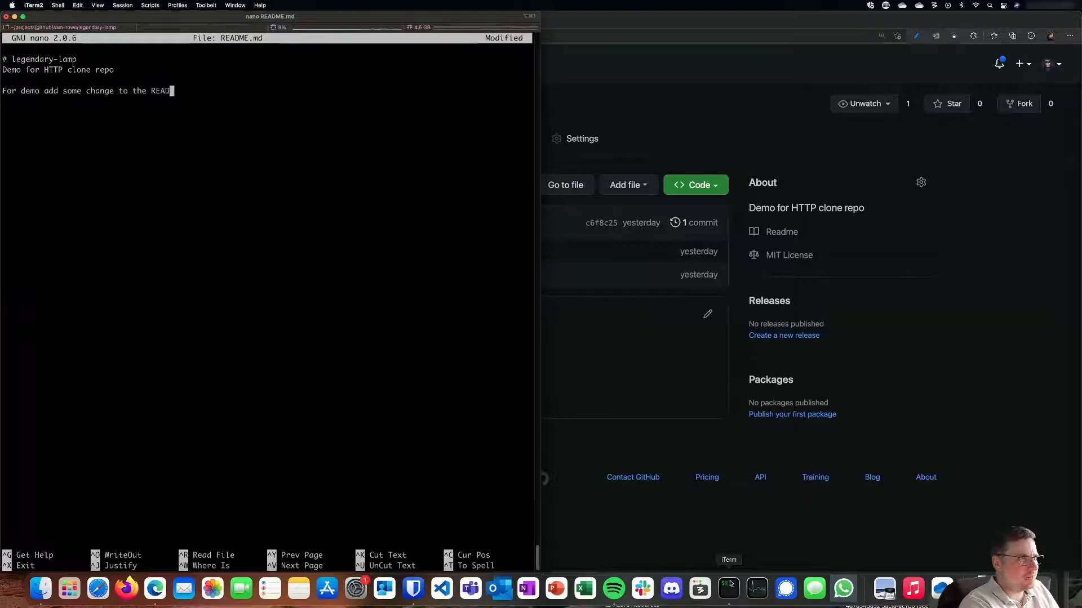
key("ctrl+o")
type("git")
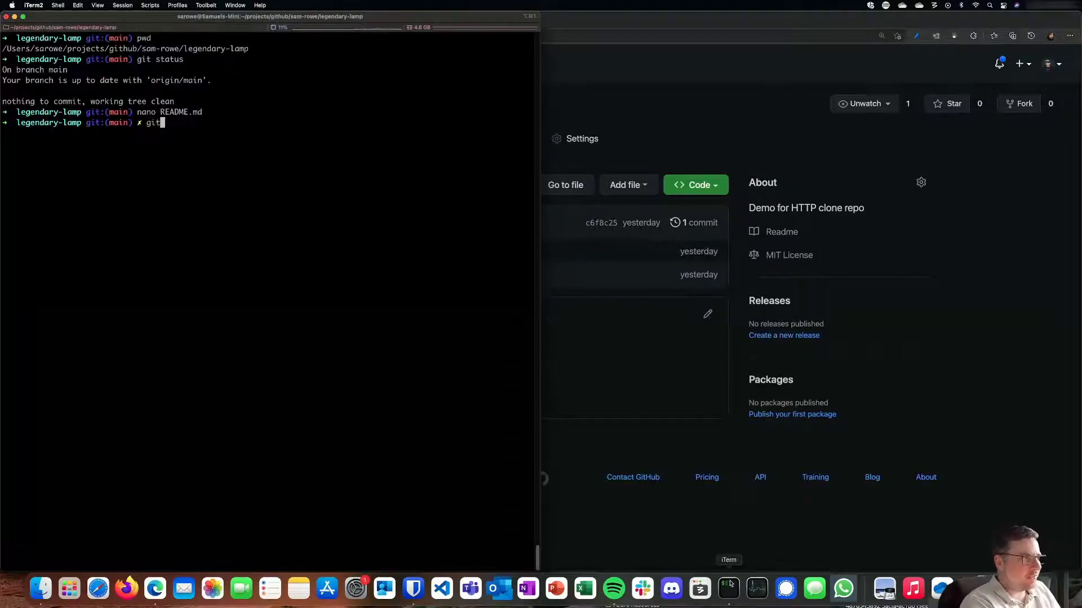
- Commit the modified README on main with message 'Change a file for the demo'
type("sto")
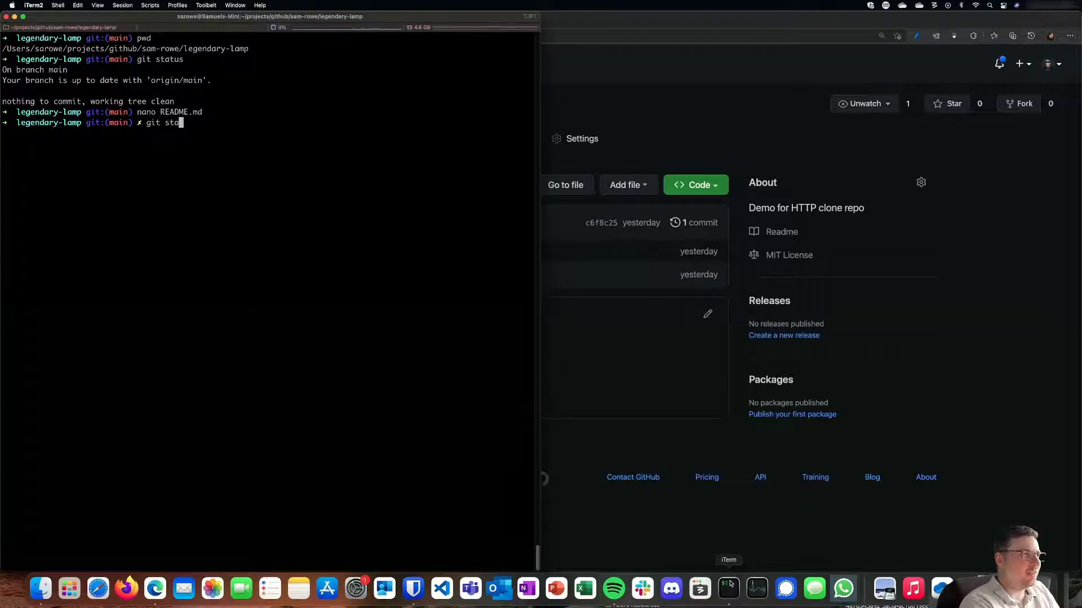
key("Return")
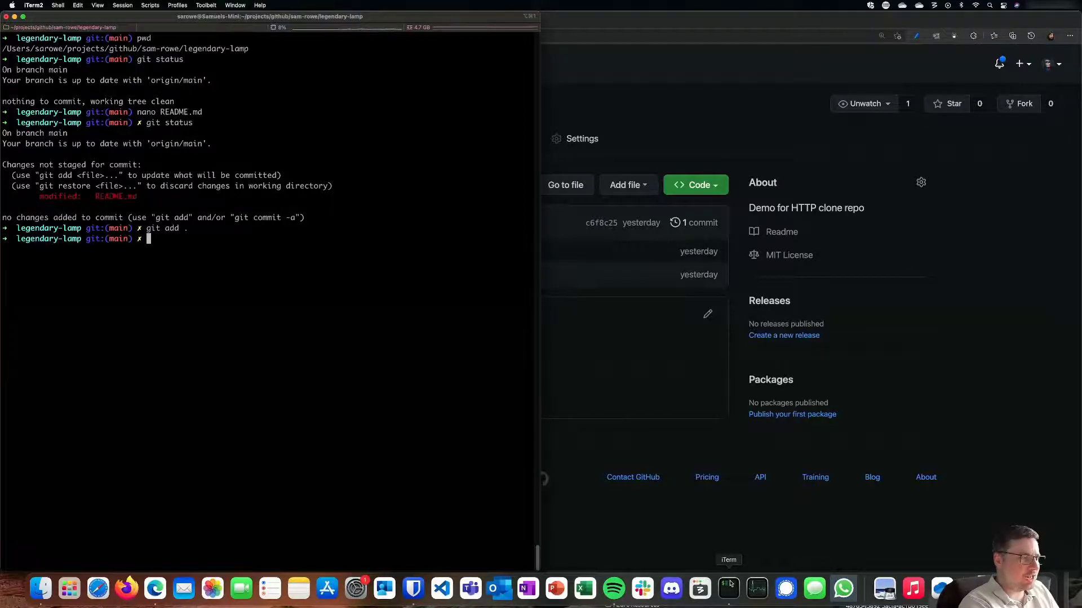
type("git commit -m")
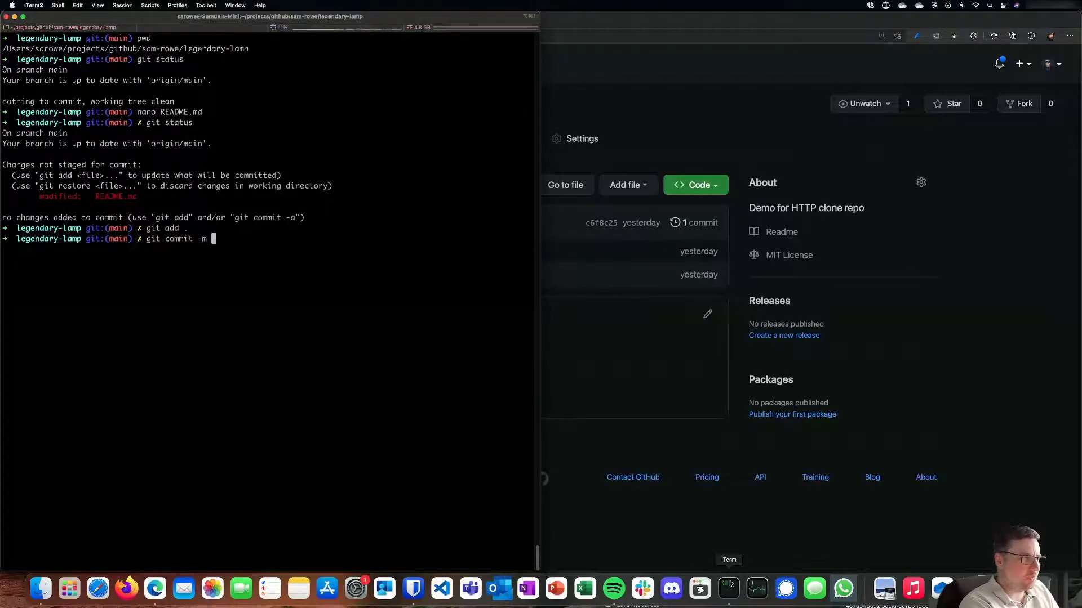
type("\"Ch")
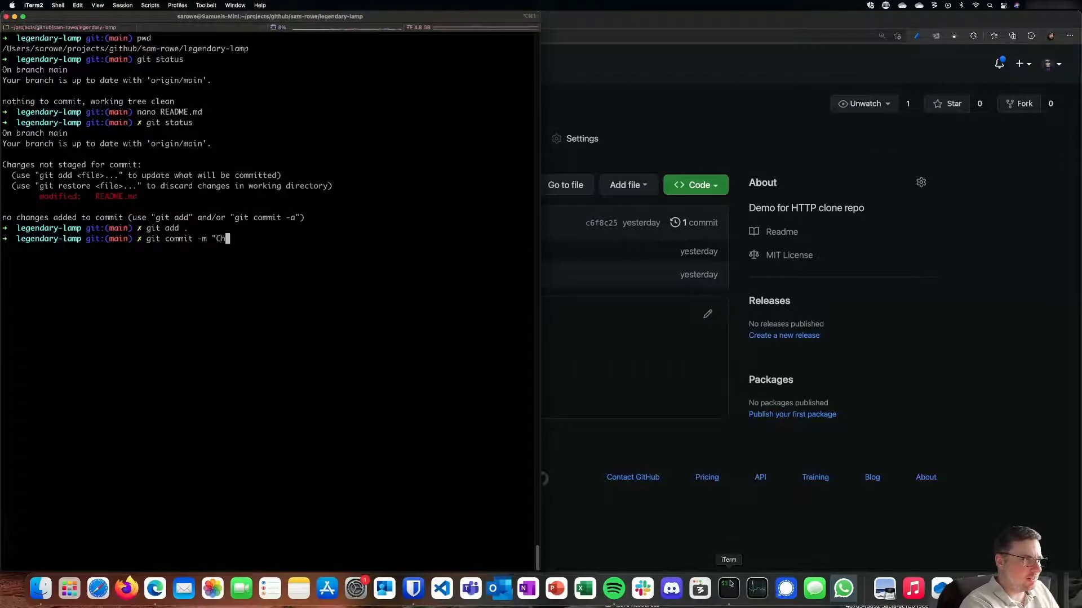
type("ange a file for the demo")
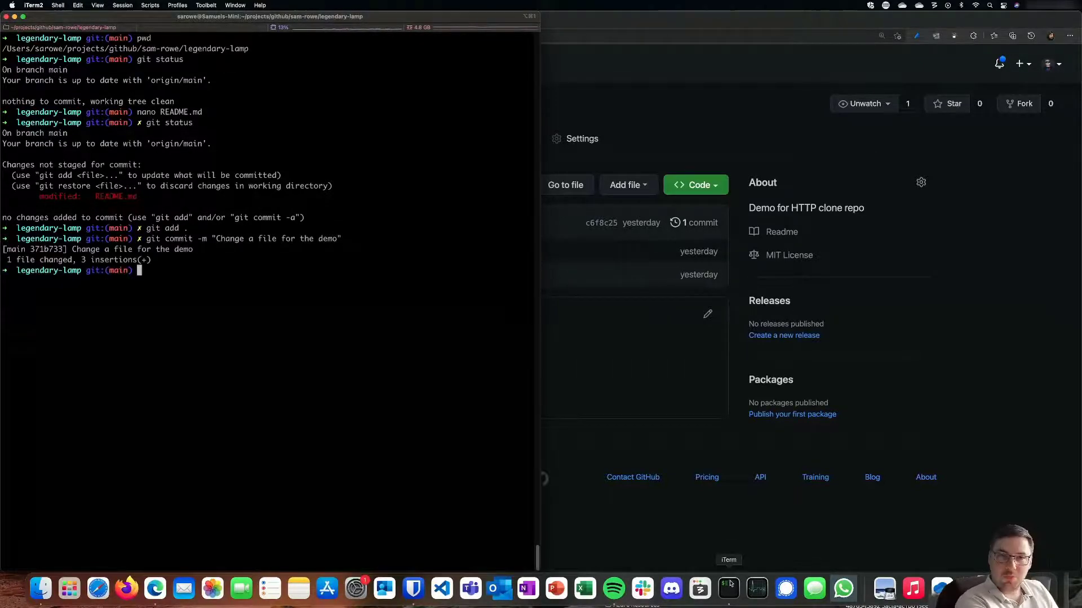
type("git pu")
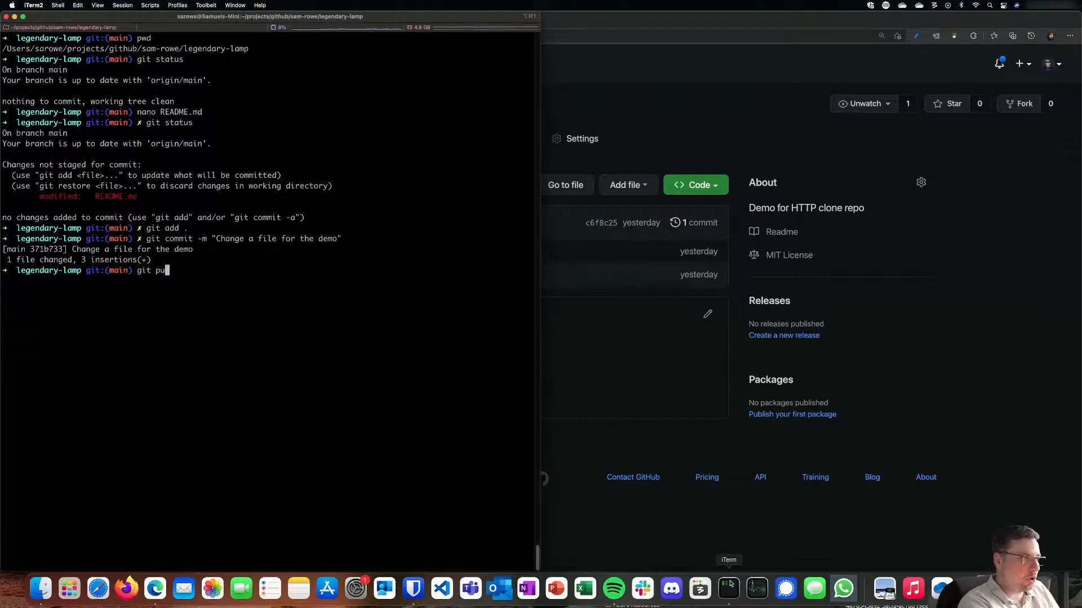
- Push main to origin and start entering the GitHub username at the prompt
key("Return")
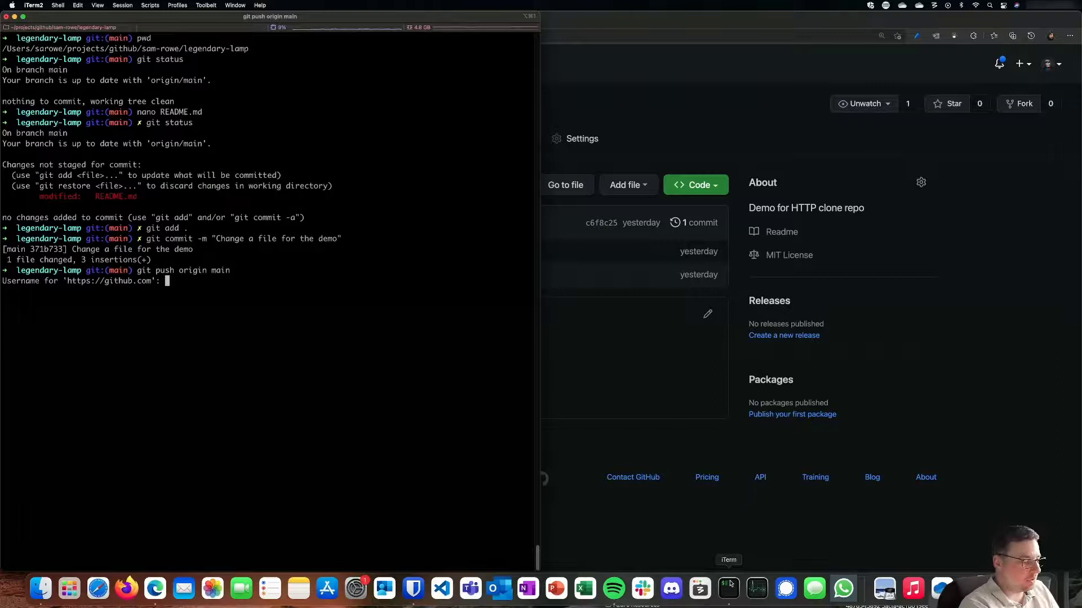
type("sam-ro")
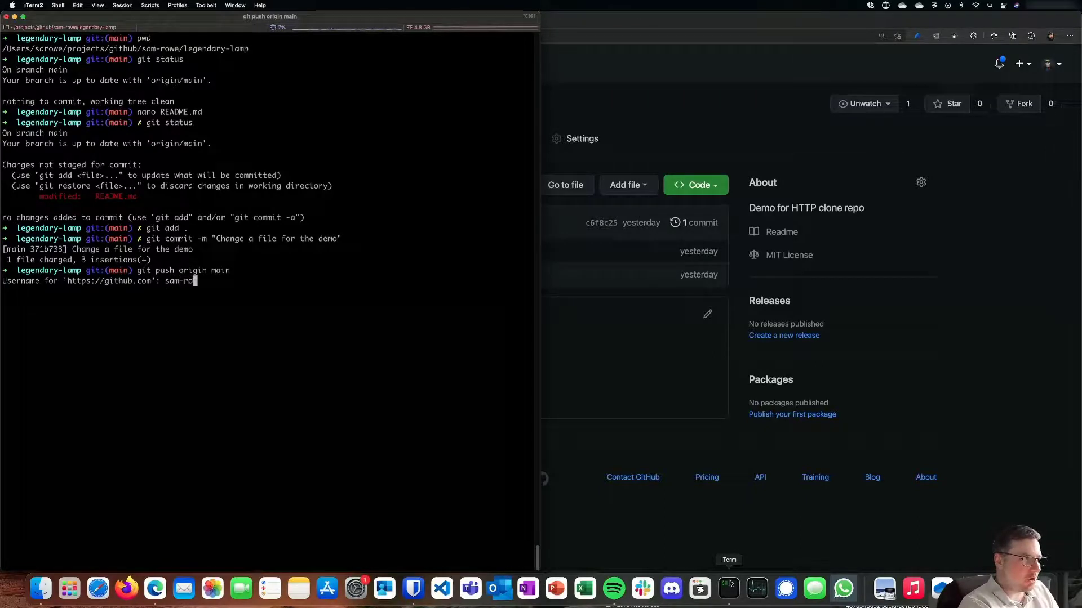